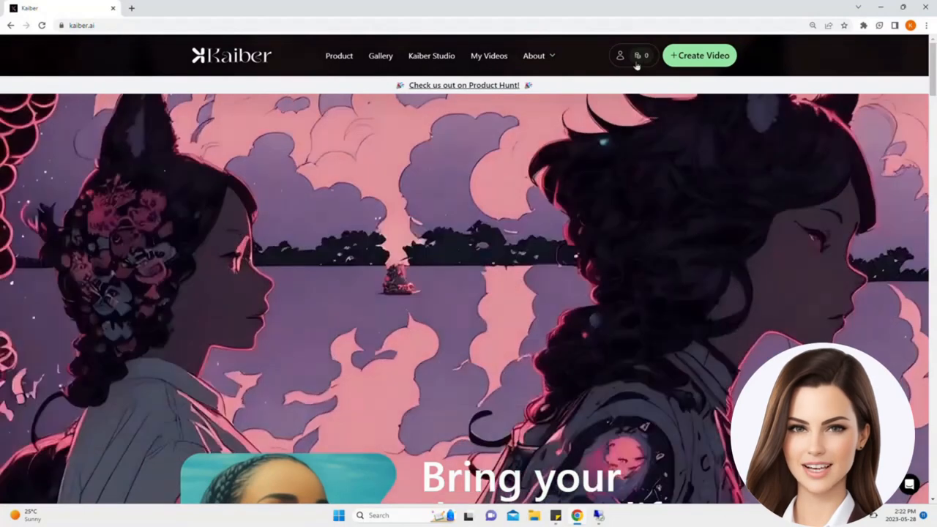
Start a new video from the top bar, bringing up the 'Dear creator!' subscription popup.
{"action": "left_click", "coordinate": [698, 55]}
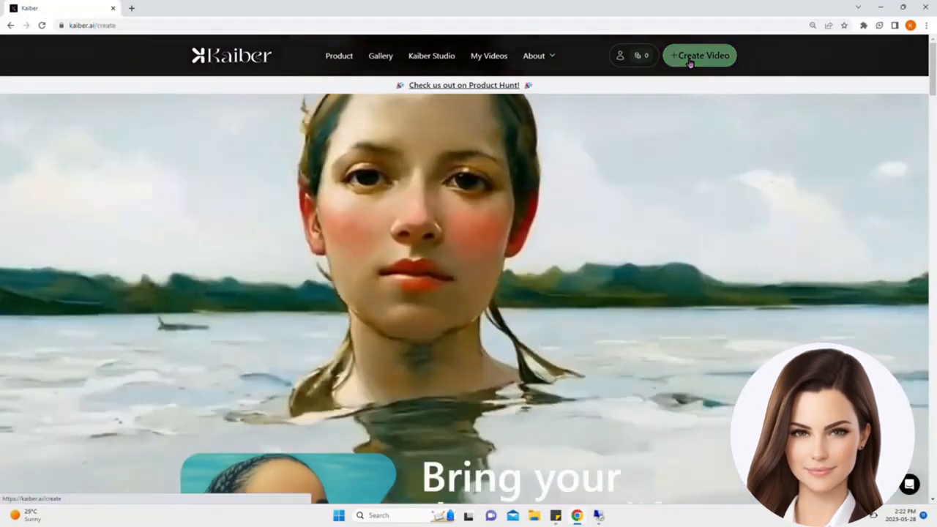
{"action": "left_click", "coordinate": [698, 55]}
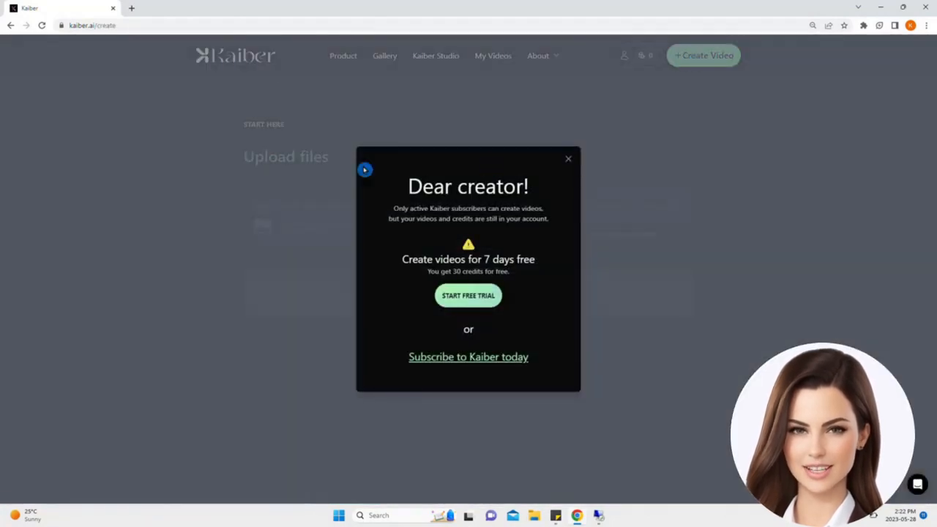
{"action": "mouse_move", "coordinate": [505, 206]}
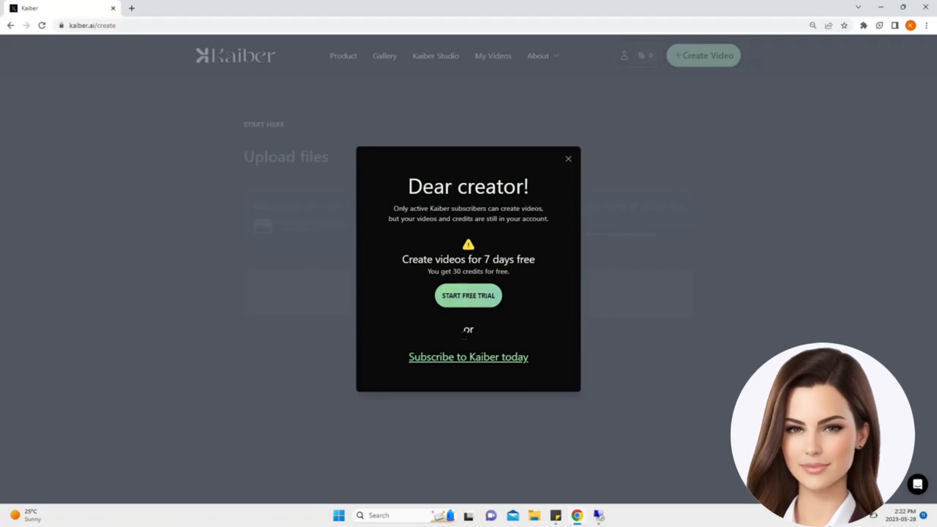
Show Monthly plan pricing and select the Explorer plan's 7-day free trial.
{"action": "left_click", "coordinate": [467, 356]}
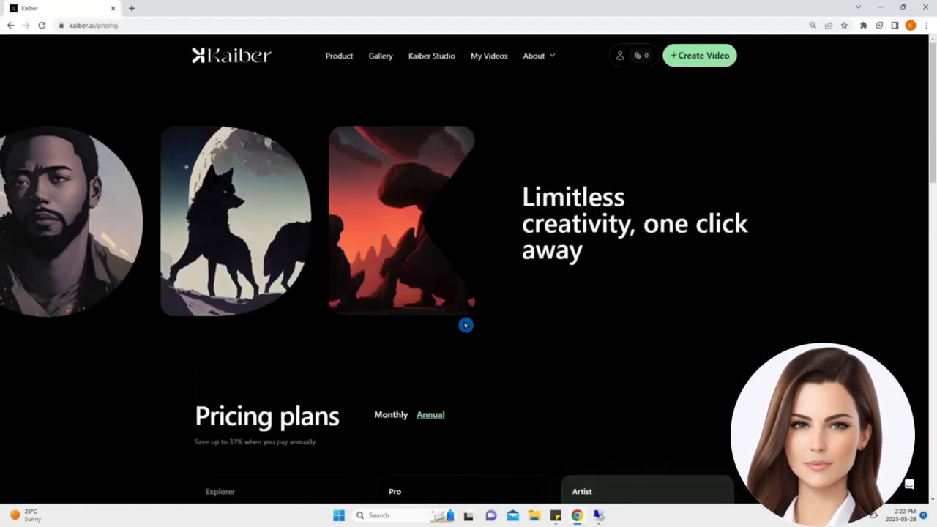
{"action": "scroll", "scroll_direction": "down", "scroll_amount": 3}
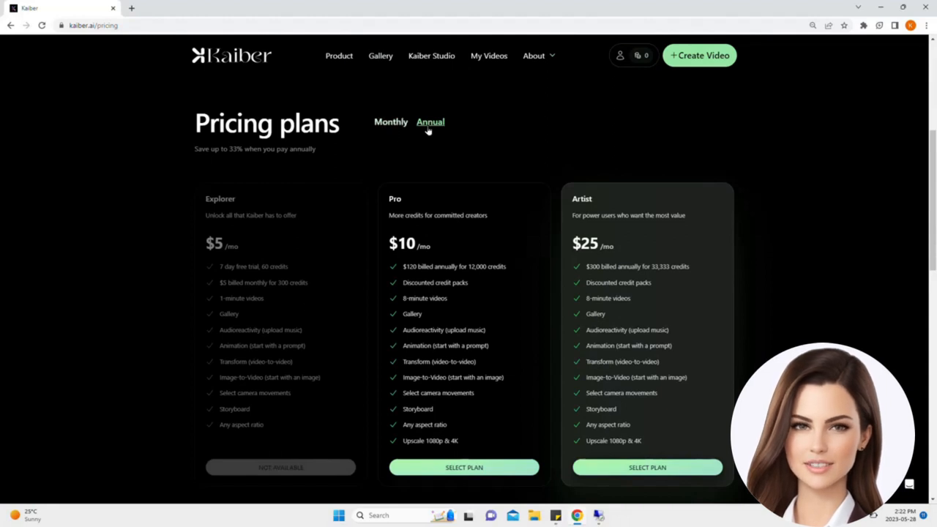
{"action": "left_click", "coordinate": [390, 122]}
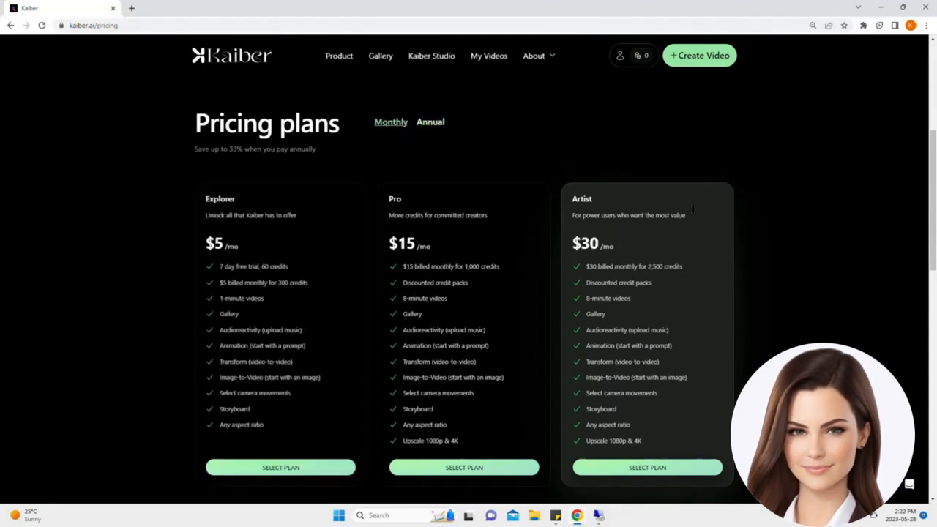
{"action": "scroll", "scroll_direction": "down", "scroll_amount": 3}
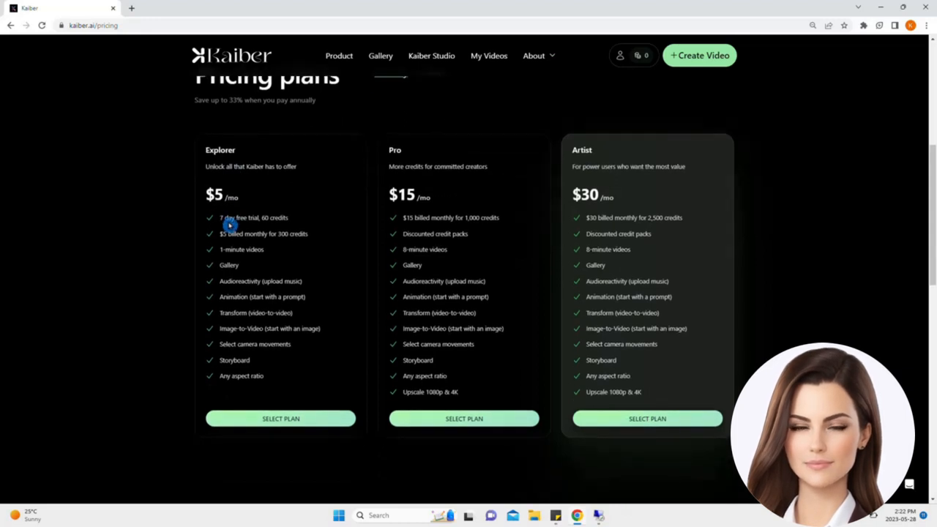
{"action": "mouse_move", "coordinate": [276, 225]}
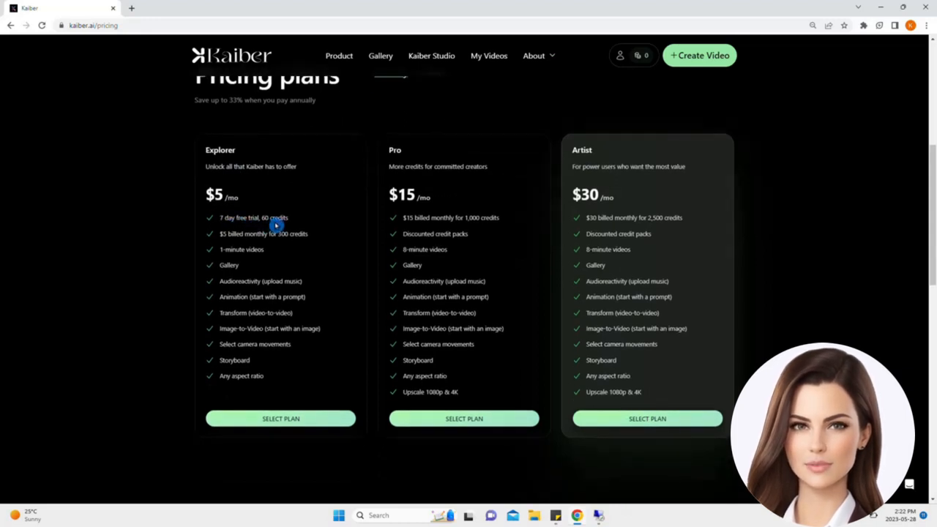
{"action": "mouse_move", "coordinate": [234, 244]}
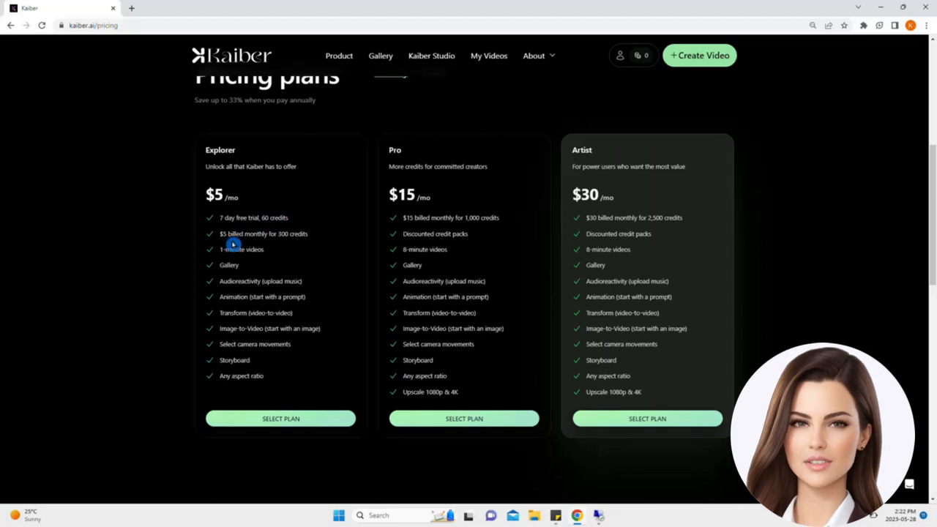
{"action": "mouse_move", "coordinate": [271, 244]}
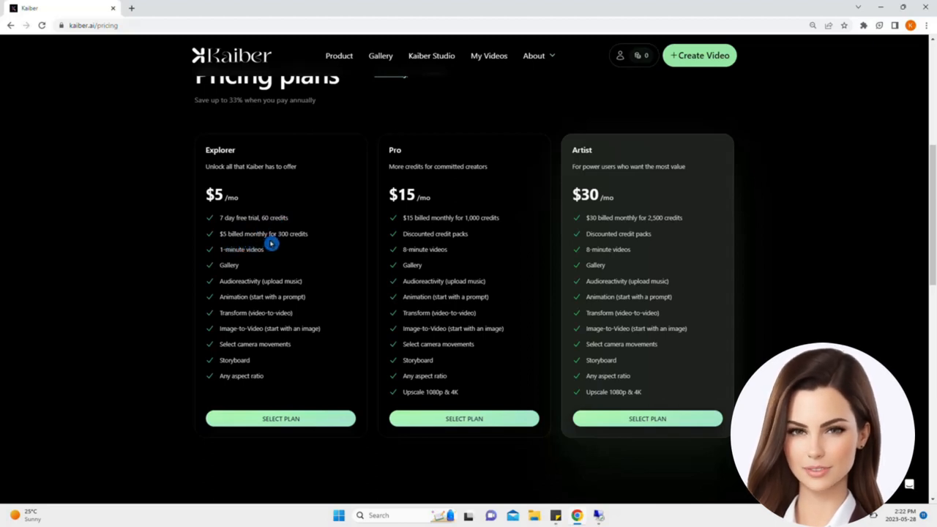
{"action": "mouse_move", "coordinate": [213, 364]}
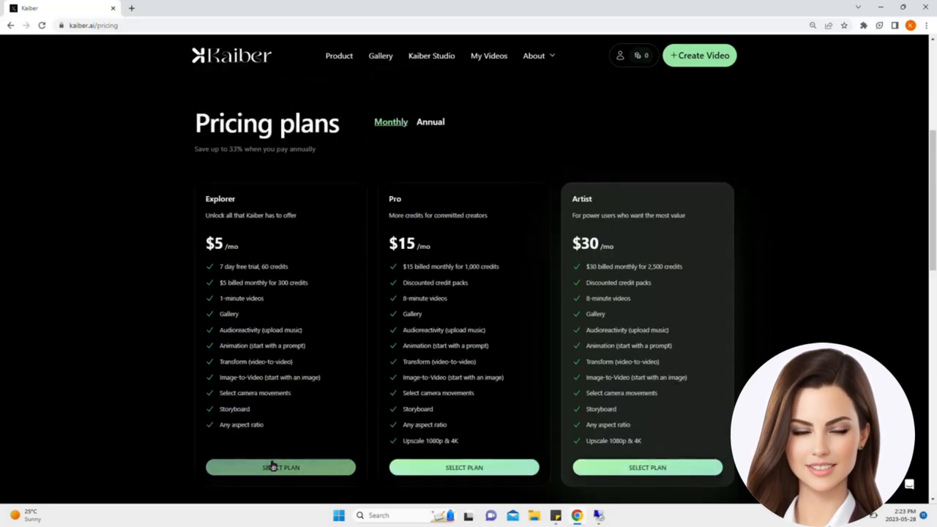
{"action": "left_click", "coordinate": [280, 467]}
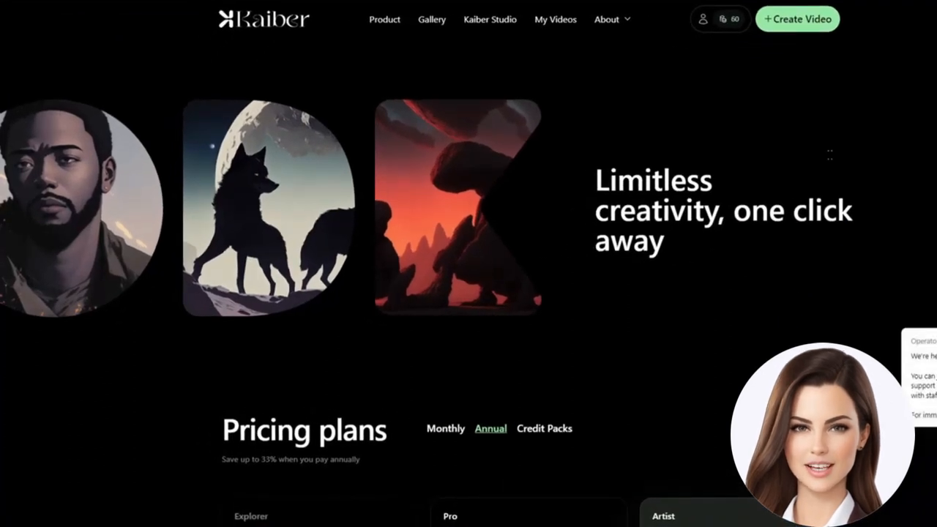
{"action": "mouse_move", "coordinate": [728, 48]}
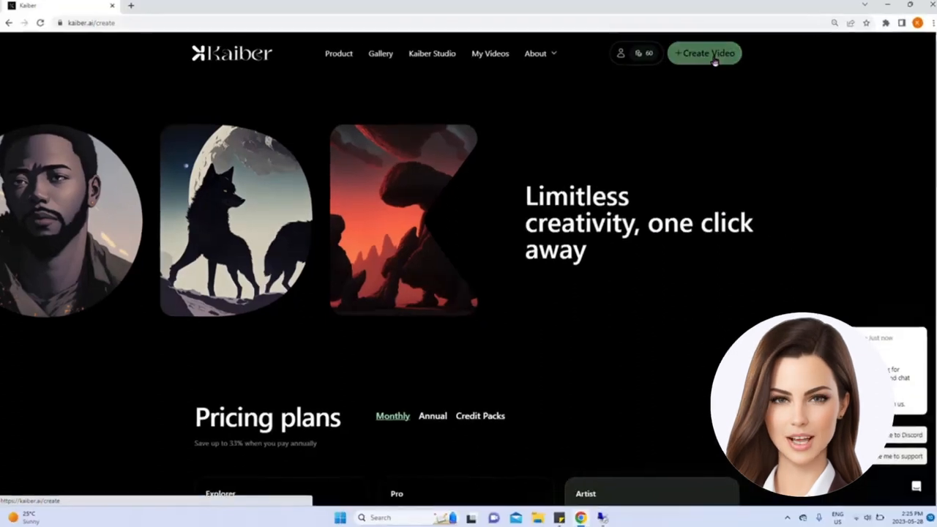
Open the 'Upload files' start page for a new video using the credits.
{"action": "left_click", "coordinate": [704, 53]}
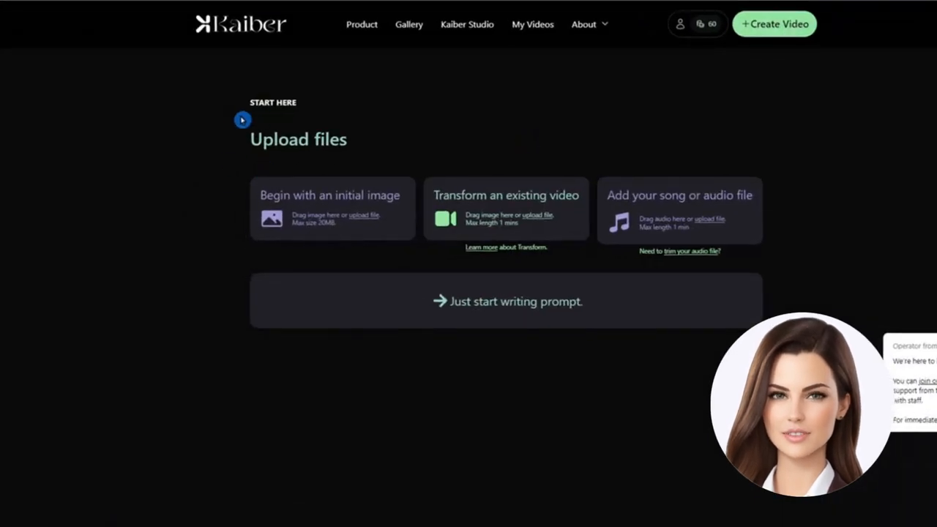
{"action": "mouse_move", "coordinate": [245, 149]}
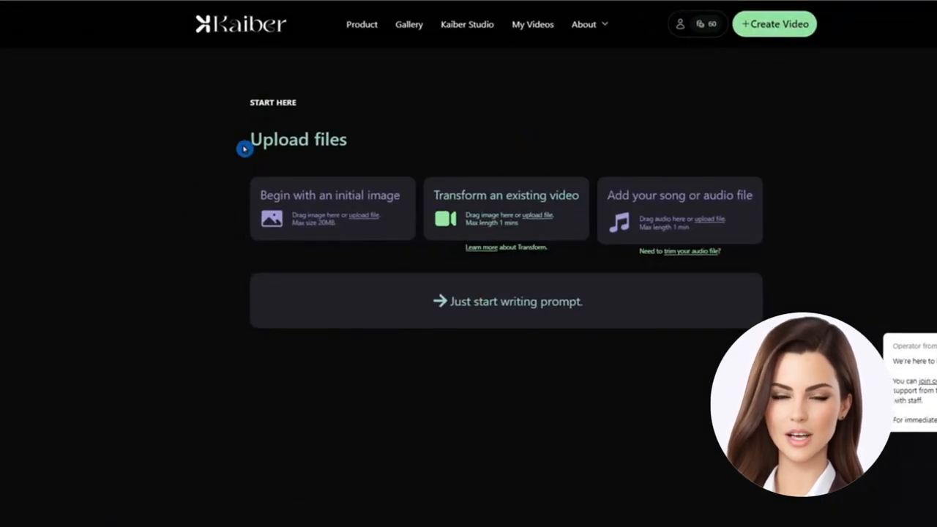
{"action": "mouse_move", "coordinate": [334, 161]}
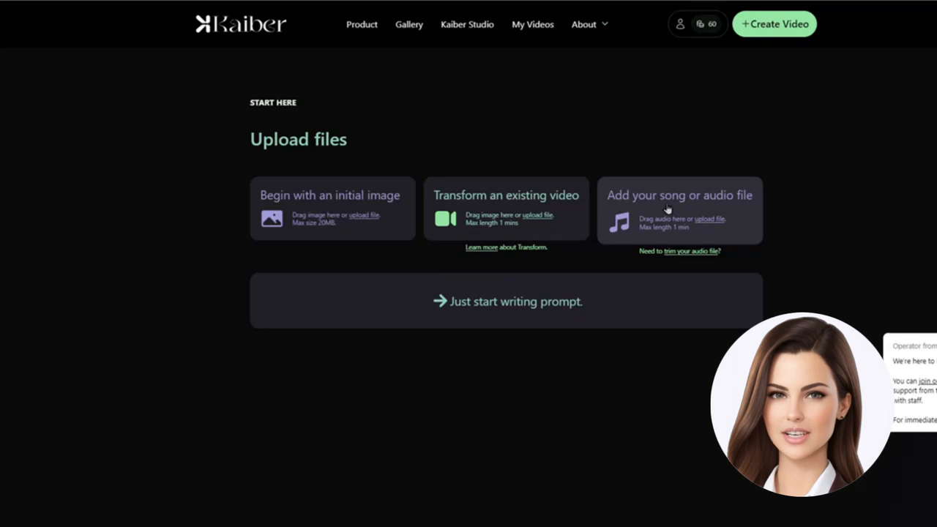
{"action": "mouse_move", "coordinate": [622, 242]}
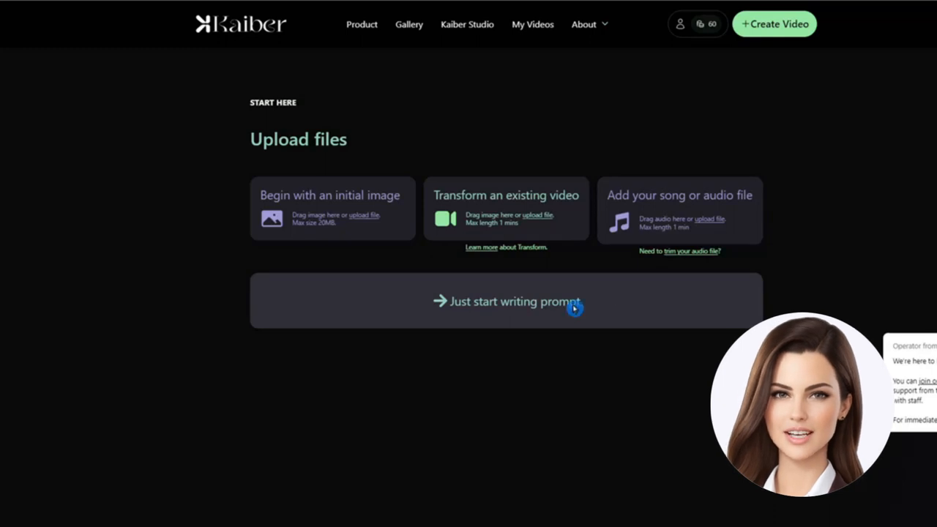
Browse the suggested ideas and choose the 'A Futuristic Cyberpunk' chip as subject.
{"action": "left_click", "coordinate": [513, 301]}
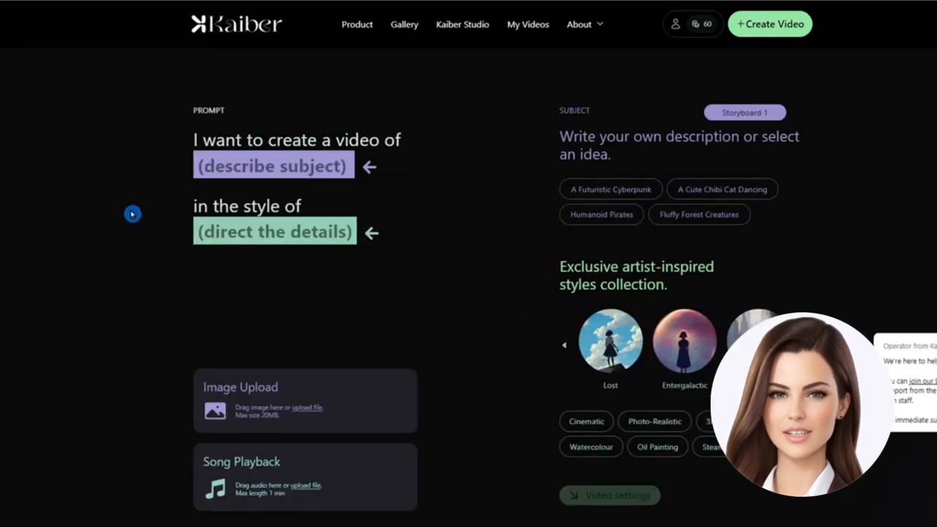
{"action": "scroll", "scroll_direction": "down", "scroll_amount": 3}
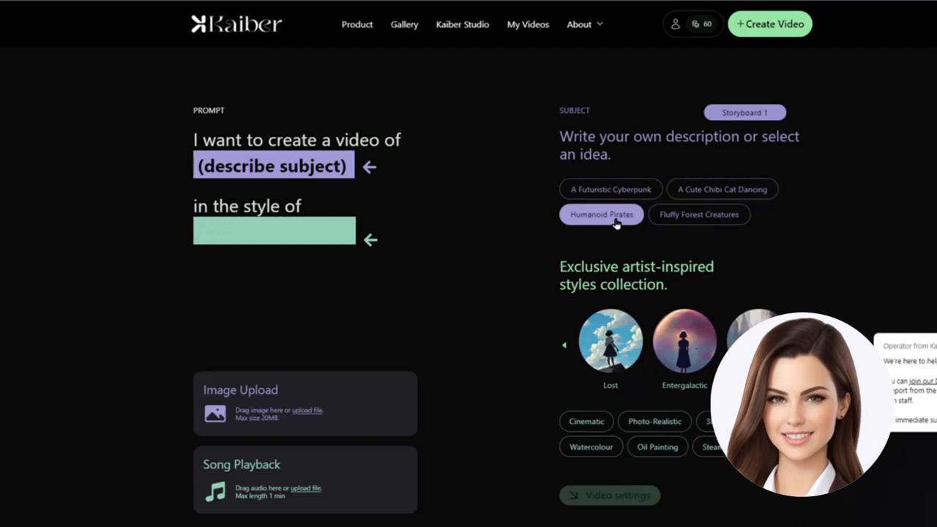
{"action": "scroll", "scroll_direction": "down", "scroll_amount": 3}
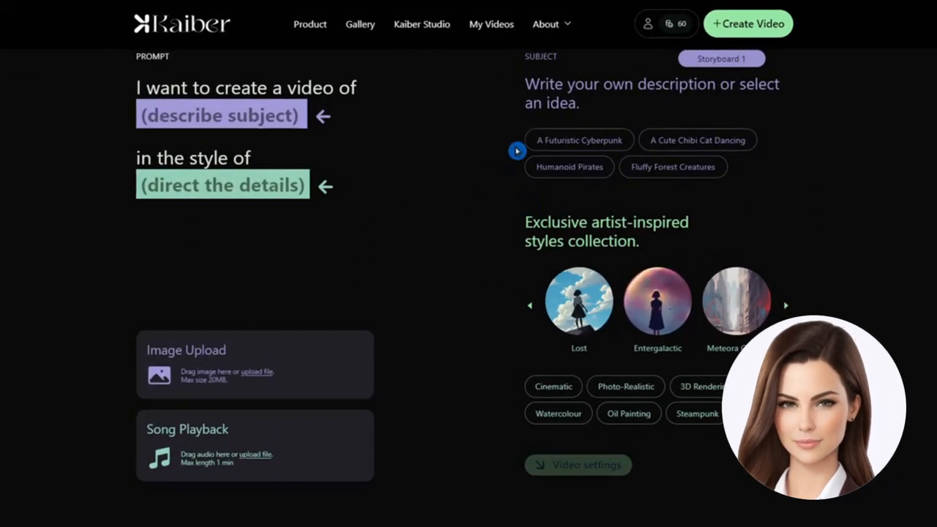
{"action": "left_click", "coordinate": [578, 140]}
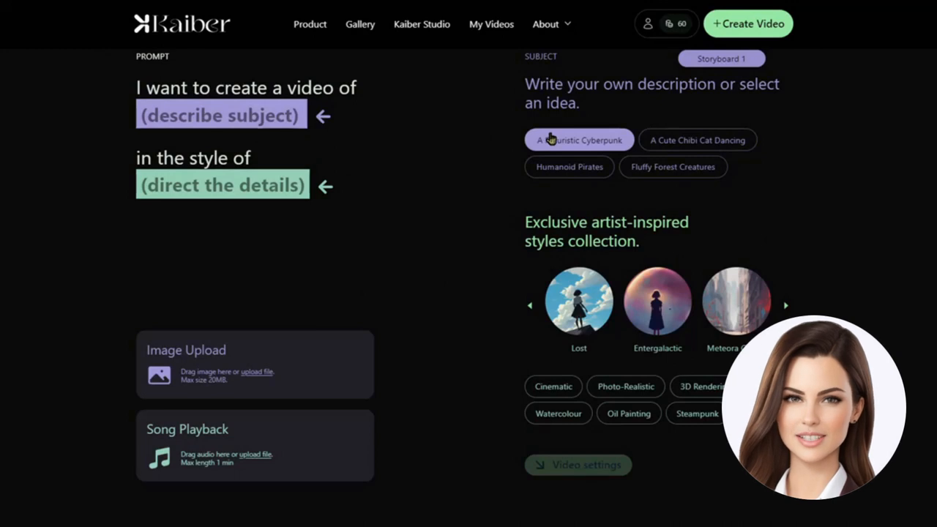
{"action": "left_click", "coordinate": [578, 140]}
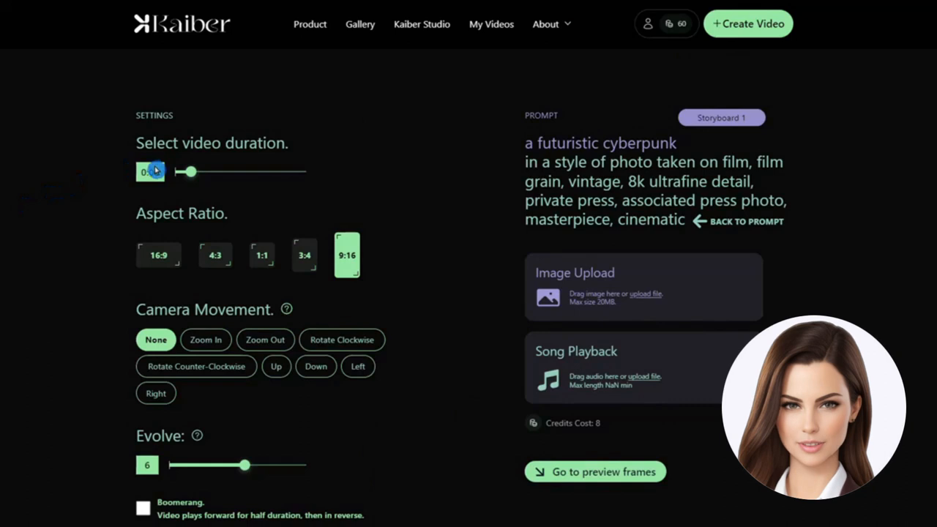
Keep duration at 0:08, set camera movement to None, and leave Evolve at 6.
{"action": "left_click_drag", "start_coordinate": [187, 171], "coordinate": [187, 171]}
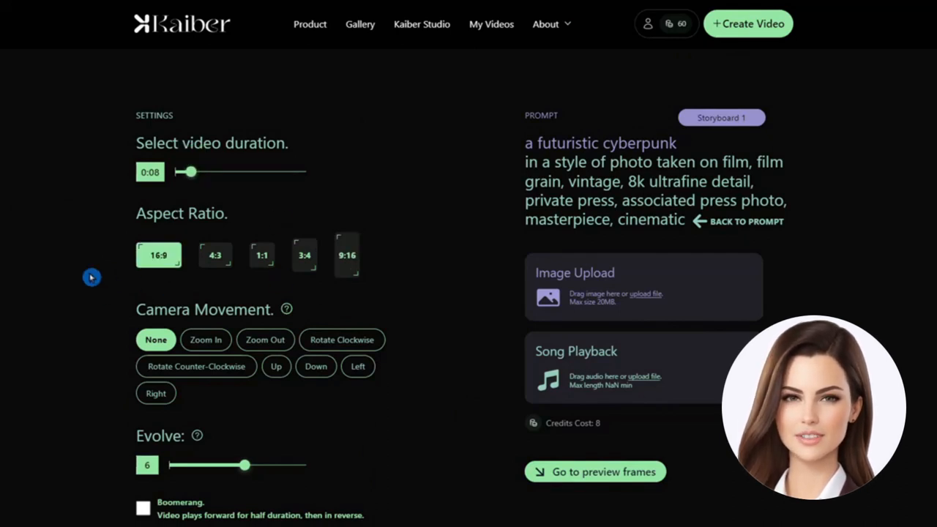
{"action": "scroll", "scroll_direction": "down", "scroll_amount": 3}
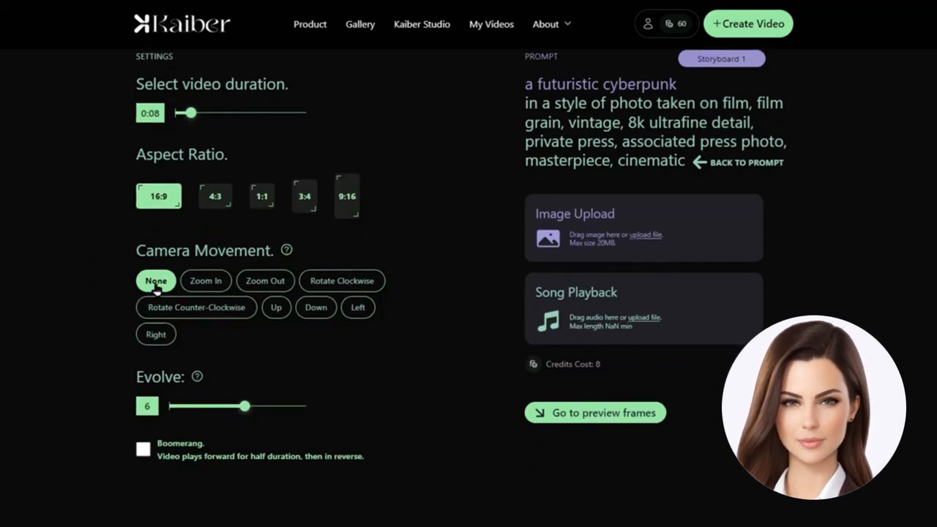
{"action": "left_click", "coordinate": [206, 281]}
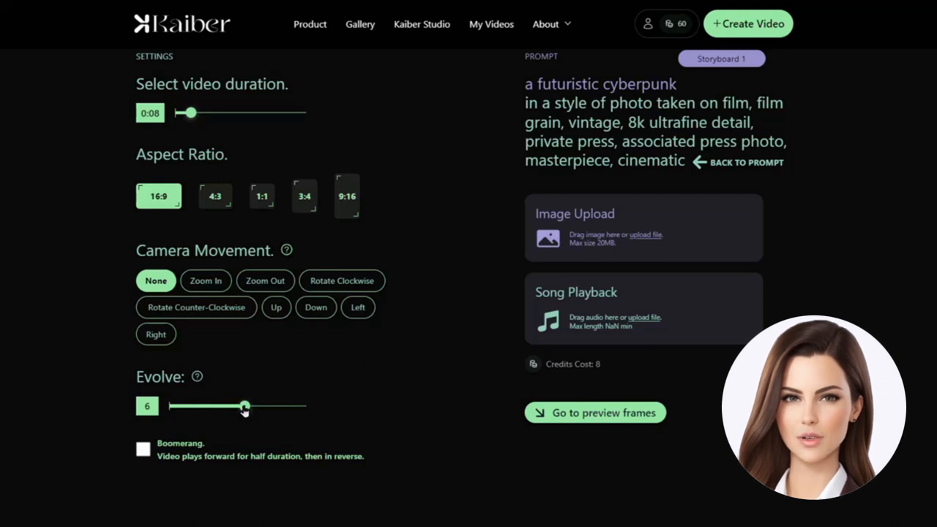
{"action": "left_click_drag", "start_coordinate": [245, 405], "coordinate": [174, 405]}
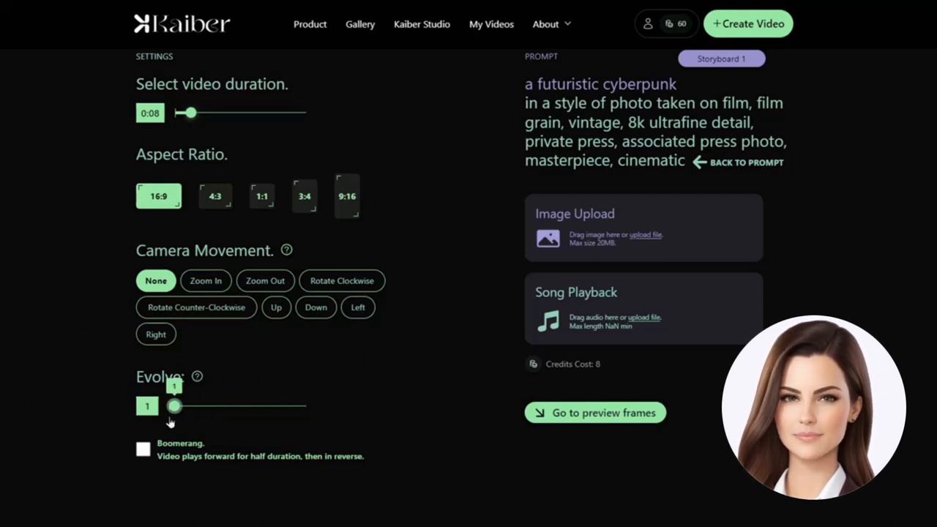
{"action": "left_click_drag", "start_coordinate": [175, 406], "coordinate": [244, 406]}
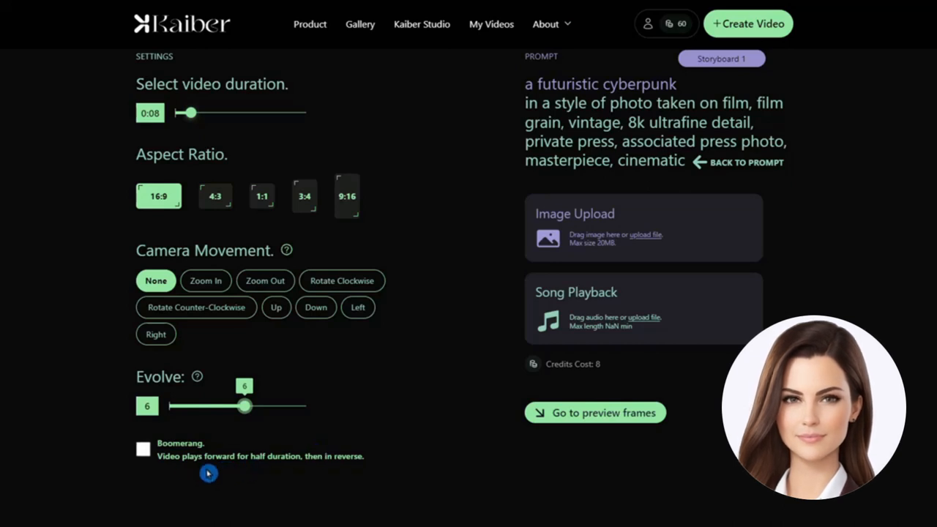
{"action": "mouse_move", "coordinate": [567, 417]}
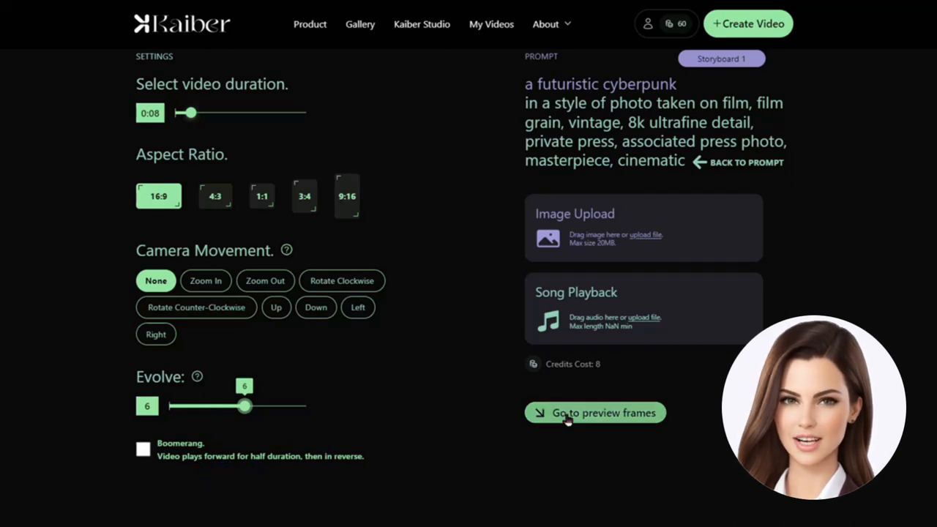
Advance the cyberpunk prompt to the keyframe preview frames.
{"action": "left_click", "coordinate": [596, 412]}
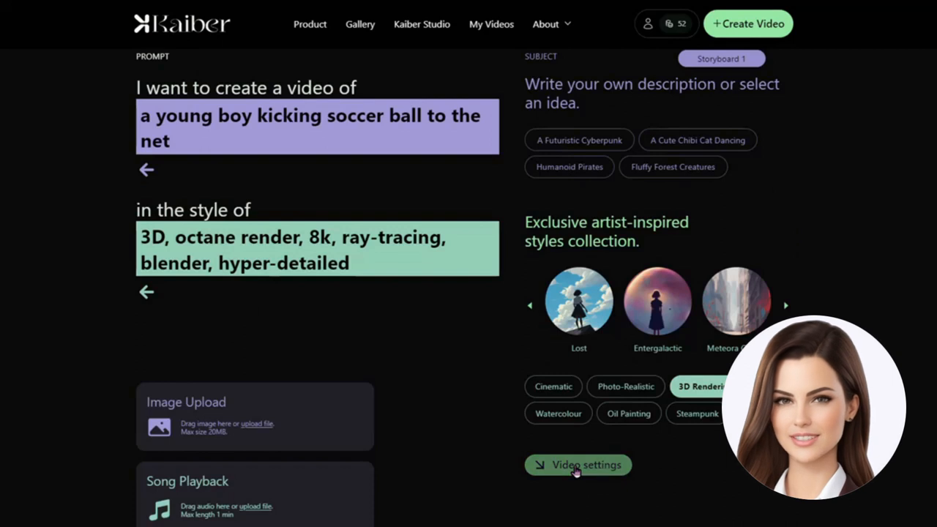
Set 16:9, Zoom In camera and Evolve 3, then generate the keyframe previews.
{"action": "left_click", "coordinate": [577, 464]}
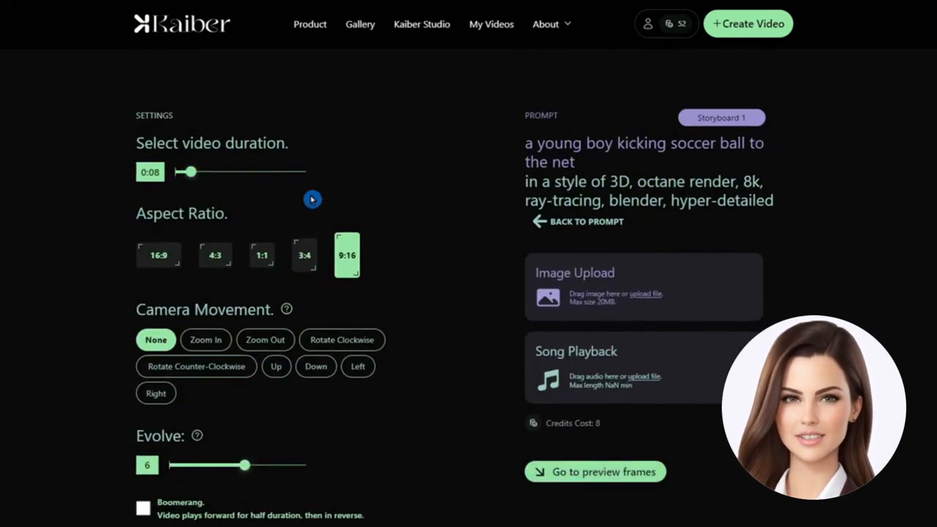
{"action": "left_click", "coordinate": [159, 255]}
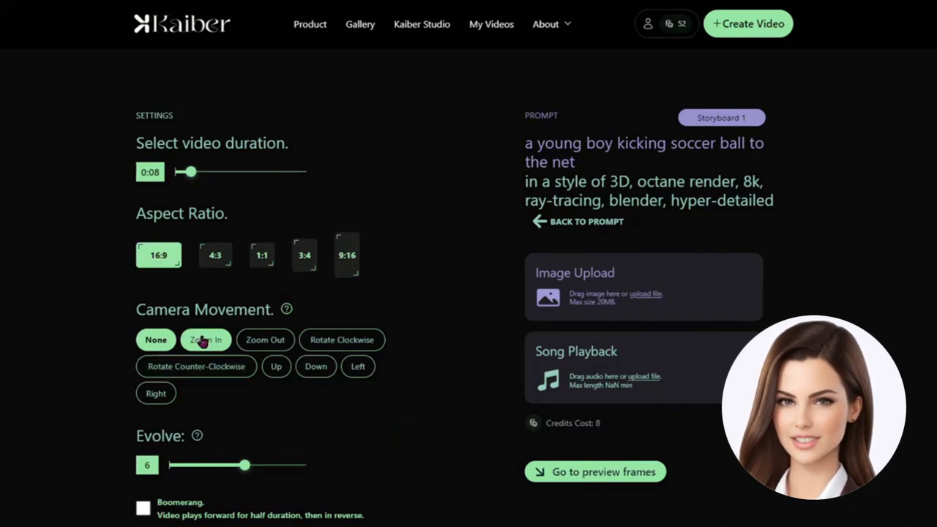
{"action": "left_click", "coordinate": [206, 339]}
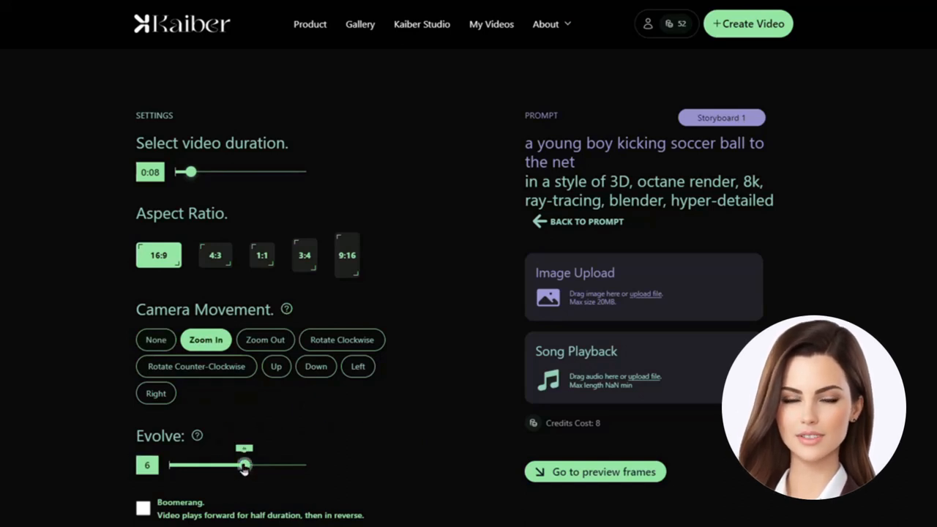
{"action": "left_click_drag", "start_coordinate": [244, 464], "coordinate": [201, 464]}
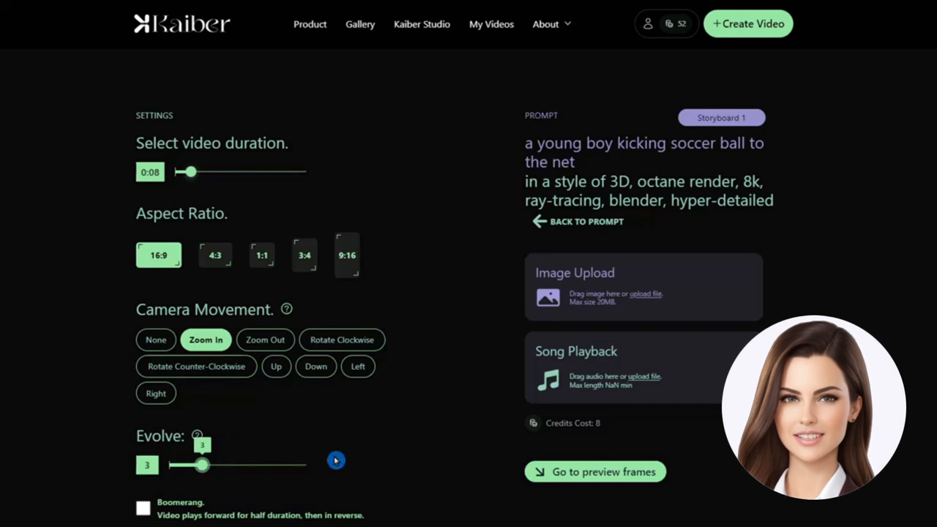
{"action": "left_click", "coordinate": [595, 471]}
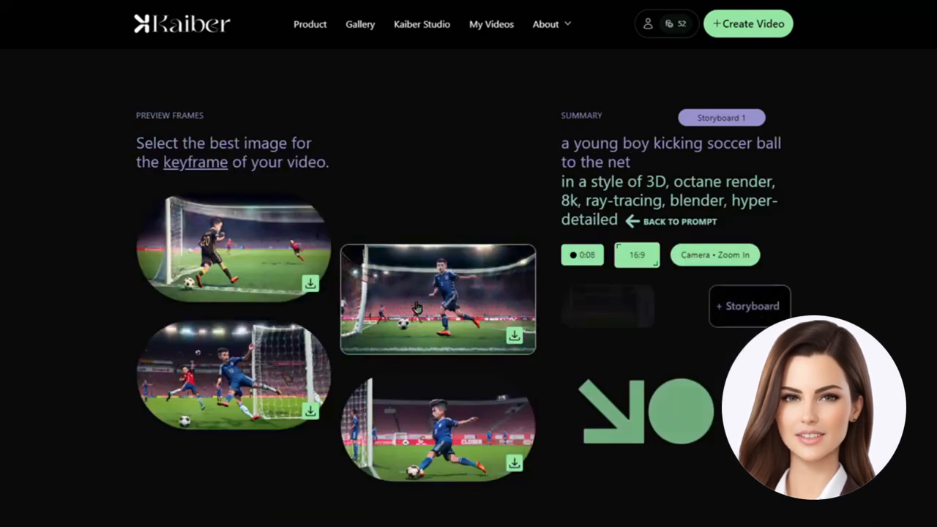